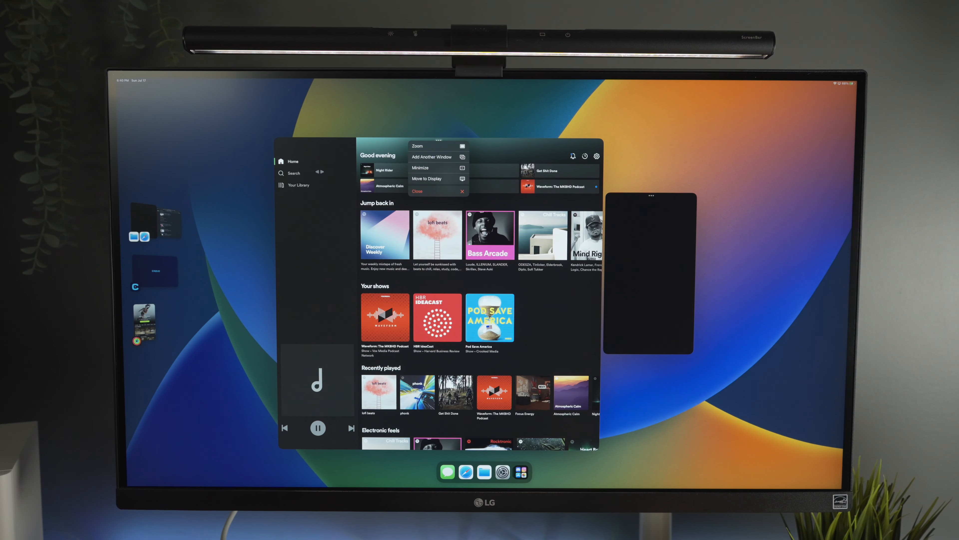
# - Show the icon-basic-white folder's contents as a grid of icons rather than a list
pyautogui.click(418, 191)
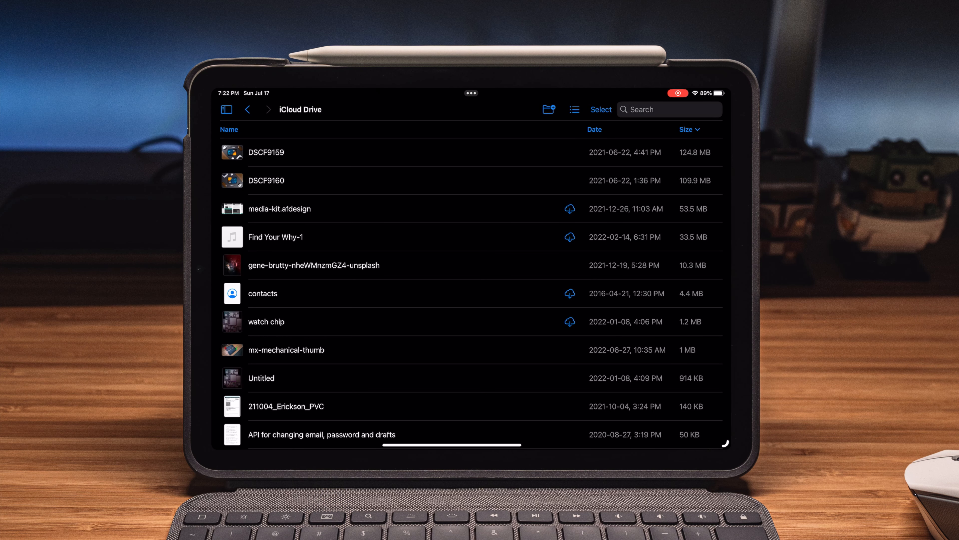
pyautogui.click(685, 129)
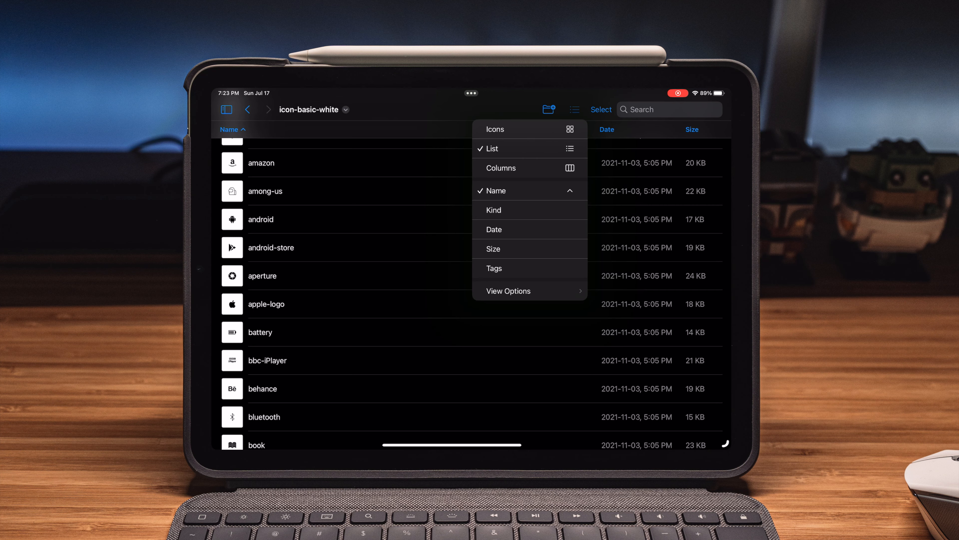
pyautogui.click(495, 129)
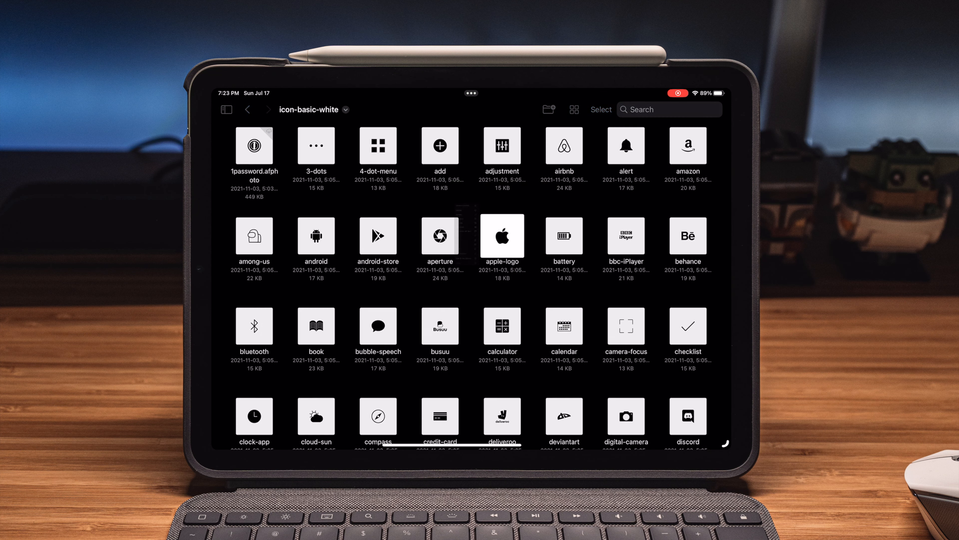
pyautogui.click(501, 235)
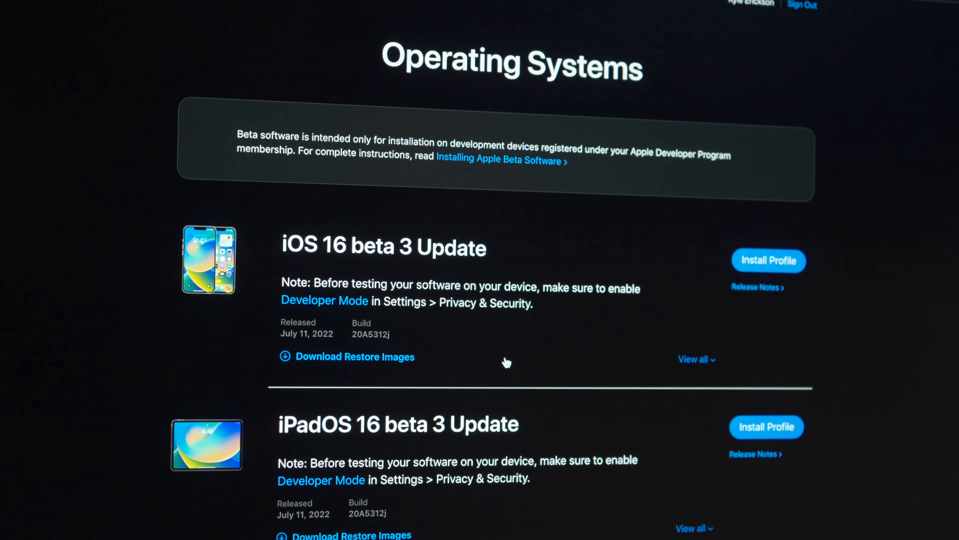
pyautogui.scroll(-3)
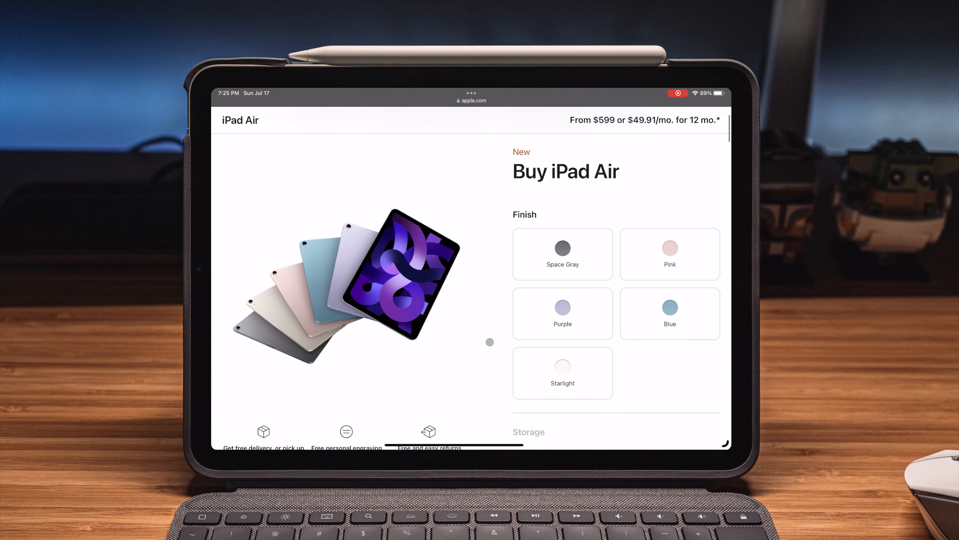
# - Choose the Starlight finish and 256GB storage for the iPad Air
pyautogui.click(562, 372)
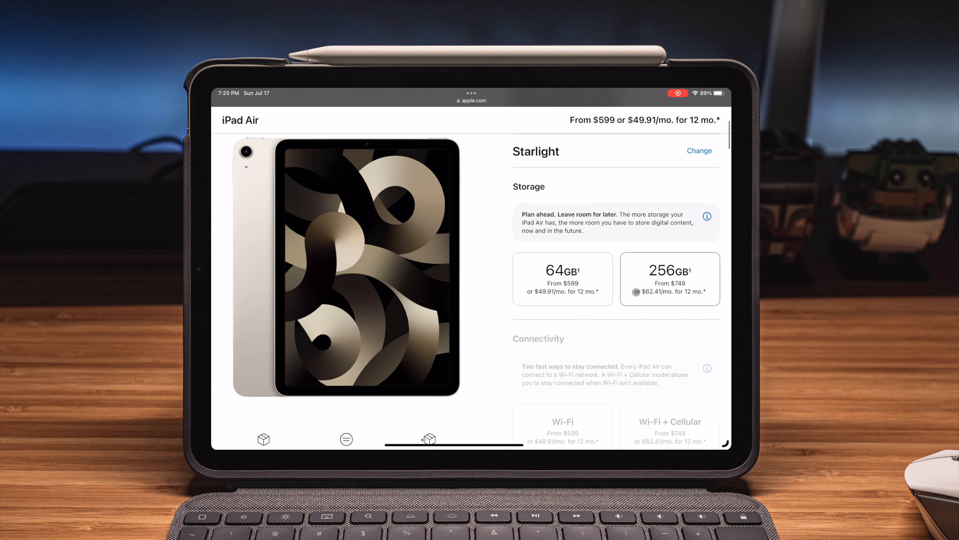
pyautogui.click(669, 278)
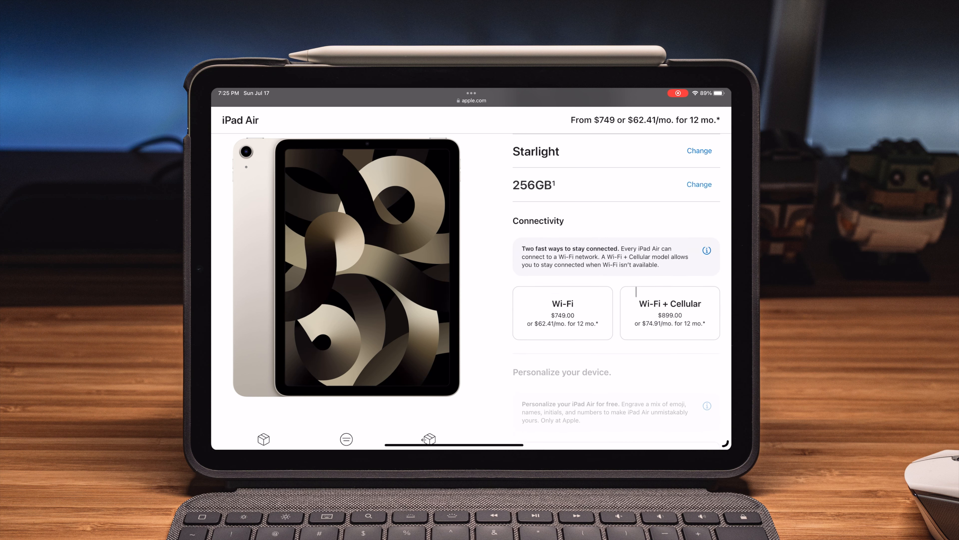